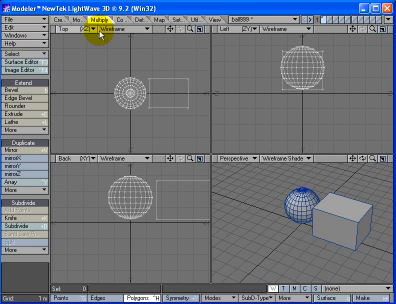
# Open the File menu to reach Save Object As for the sphere-and-box object.
pyautogui.click(20, 15)
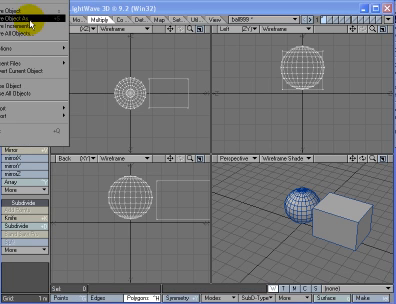